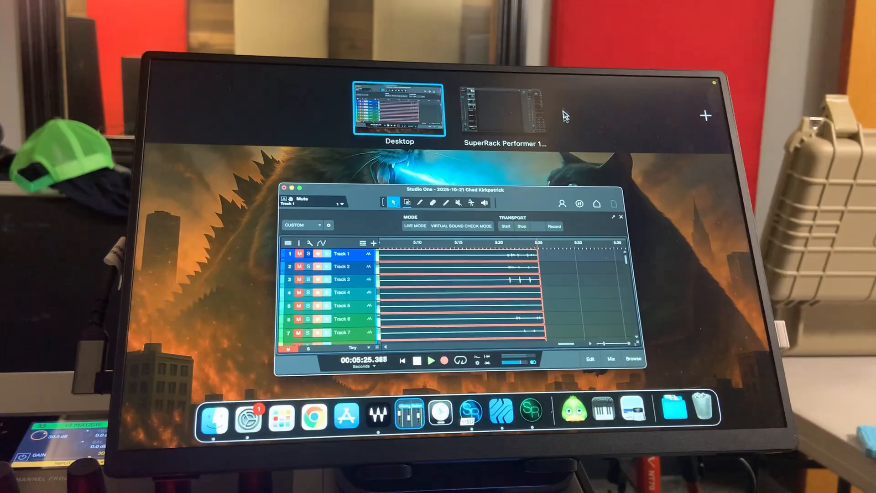
Switch from Studio One to SuperRack Performer showing SSL Channel on V1-VOX and V2-VOX.
click(505, 112)
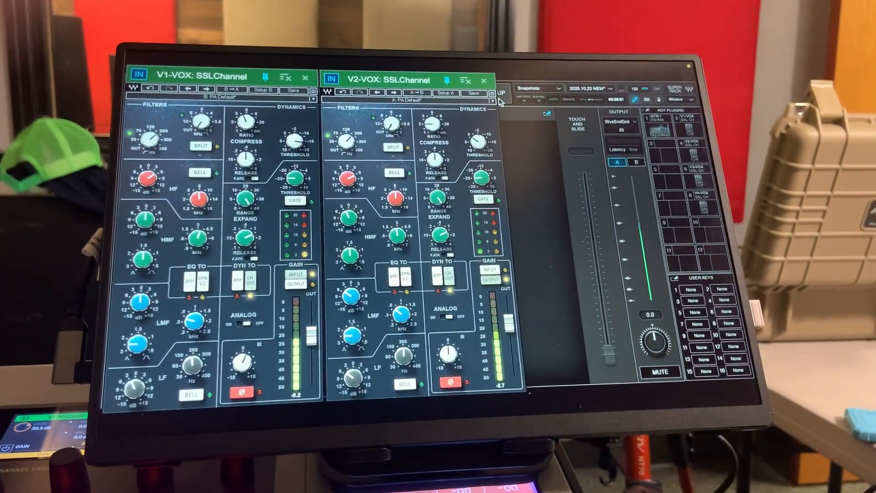